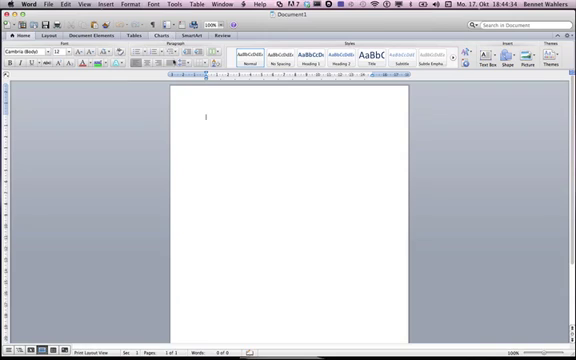
# Show the pie chart type options from the Charts tab.
pyautogui.click(154, 36)
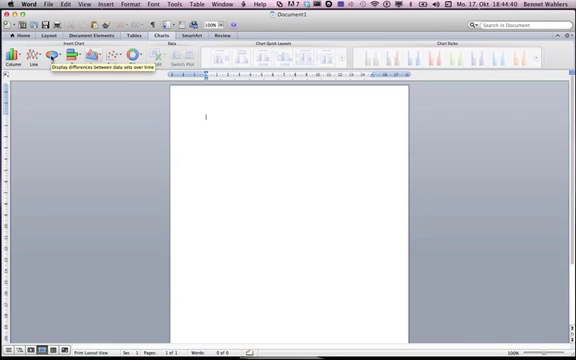
pyautogui.click(54, 56)
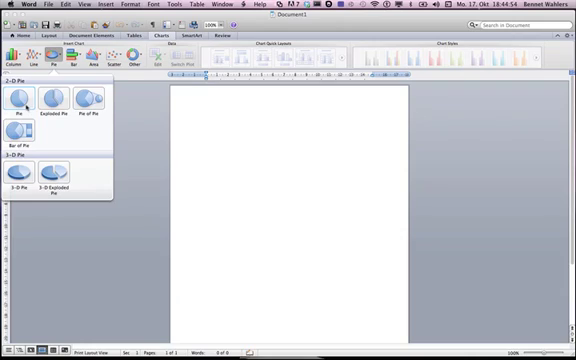
# Insert a plain 2-D Pie chart, which launches Excel for its data.
pyautogui.click(22, 100)
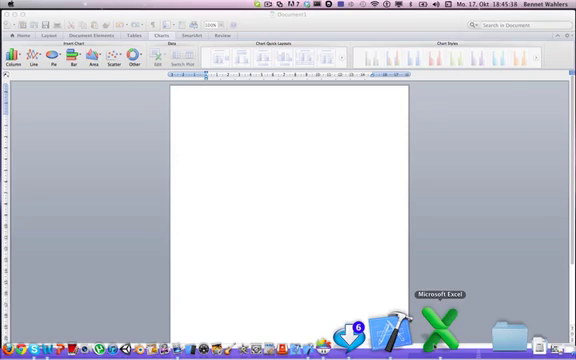
# Switch to the Excel chart data sheet and select the first quarter's value cell.
pyautogui.click(436, 322)
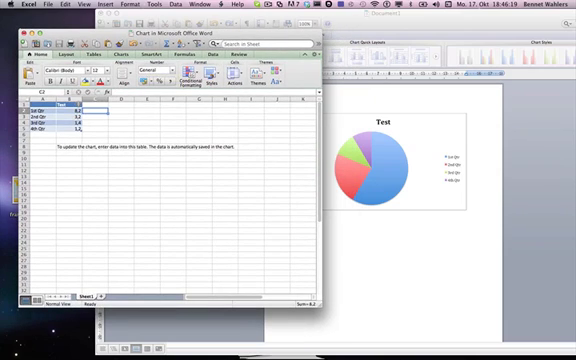
pyautogui.click(69, 116)
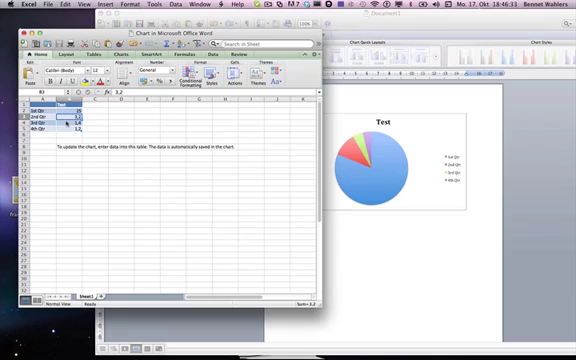
# Enter 25 for the quarter values and start replacing the quarter labels with grade letters.
pyautogui.write('25')
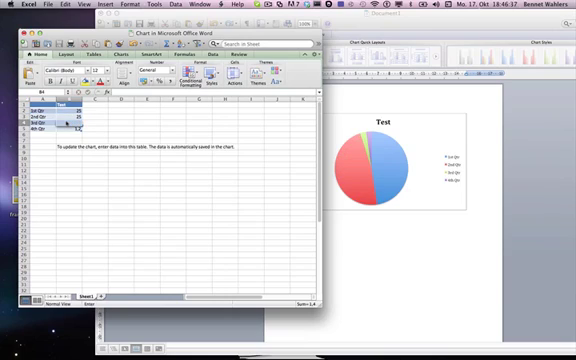
pyautogui.click(68, 132)
pyautogui.write('A')
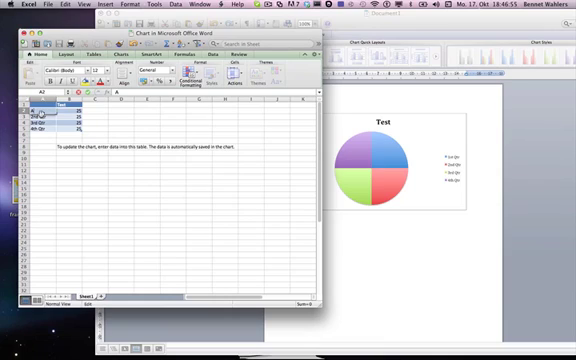
pyautogui.click(55, 121)
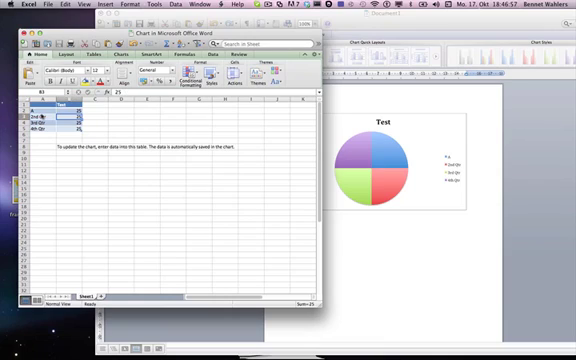
pyautogui.click(30, 127)
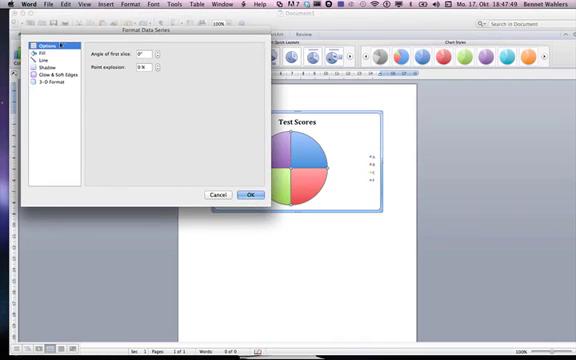
# Browse the Fill, Pattern and Glow & Soft Edges formatting options for the pie slices.
pyautogui.click(40, 48)
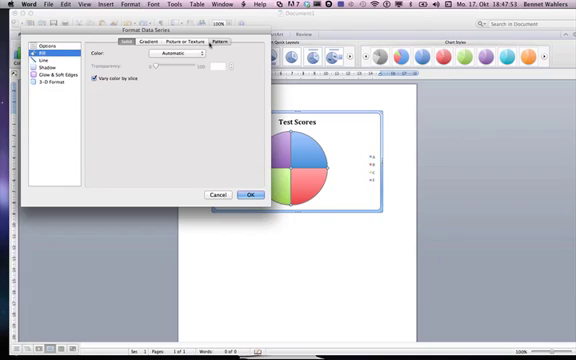
pyautogui.click(231, 41)
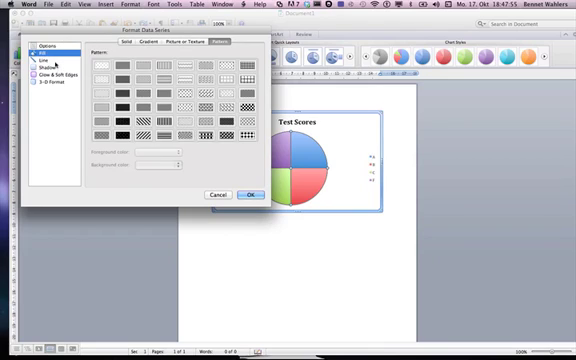
pyautogui.click(44, 77)
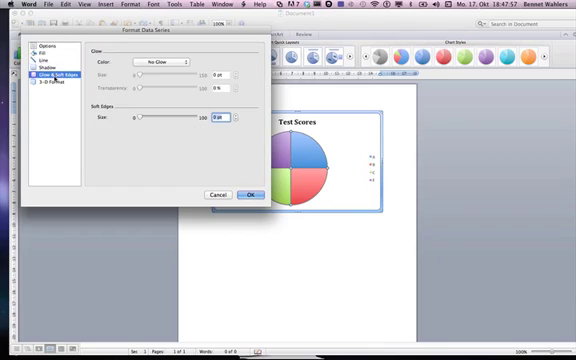
pyautogui.click(42, 91)
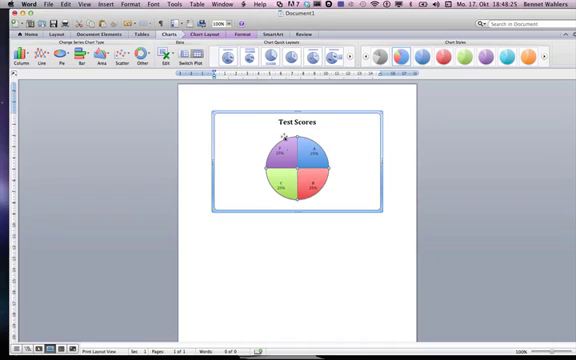
pyautogui.click(335, 58)
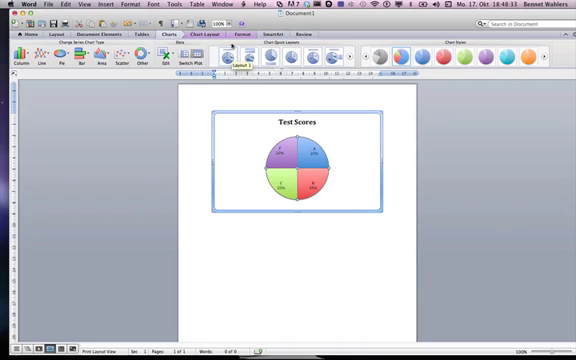
pyautogui.click(211, 24)
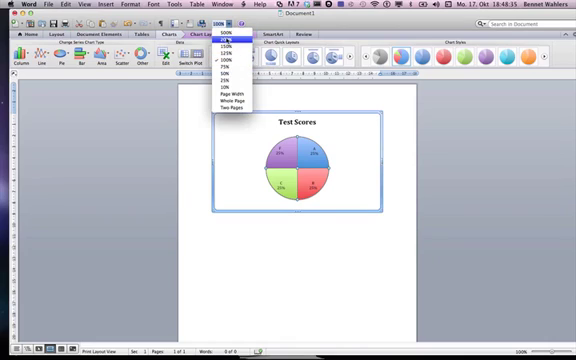